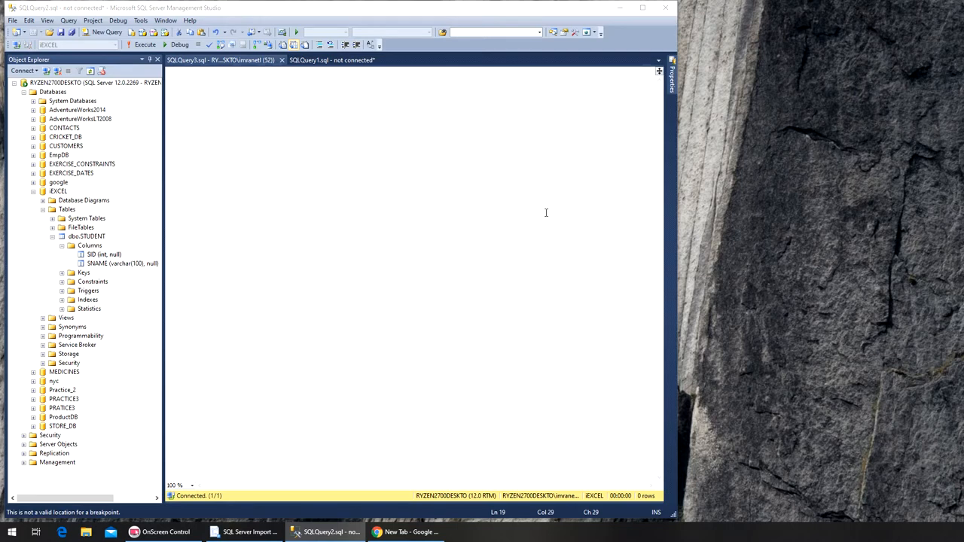
{"action": "mouse_move", "coordinate": [545, 217]}
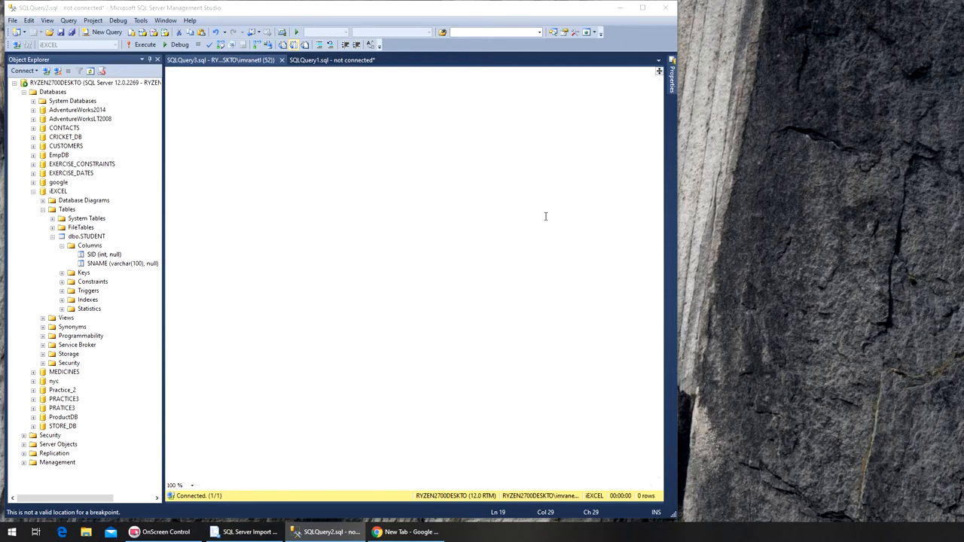
{"action": "mouse_move", "coordinate": [544, 215]}
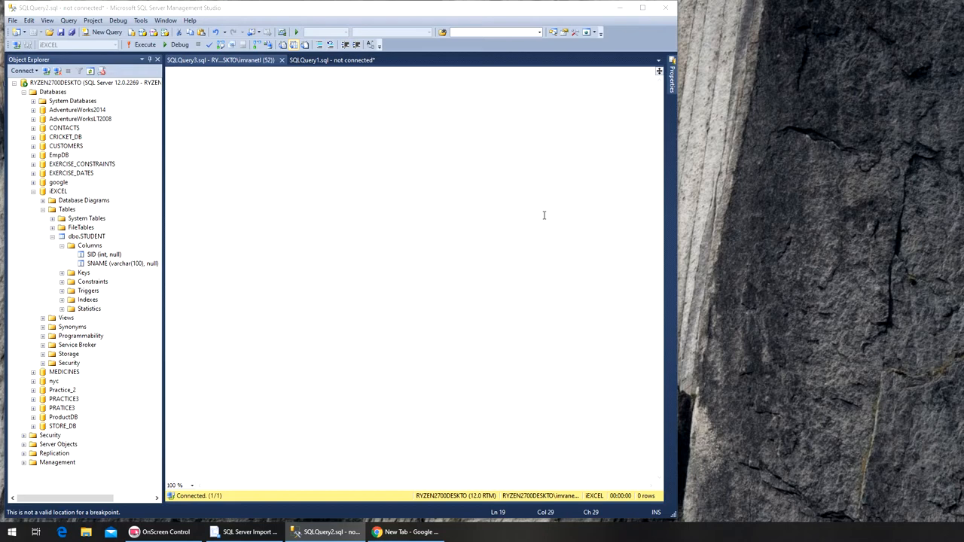
{"action": "mouse_move", "coordinate": [540, 216]}
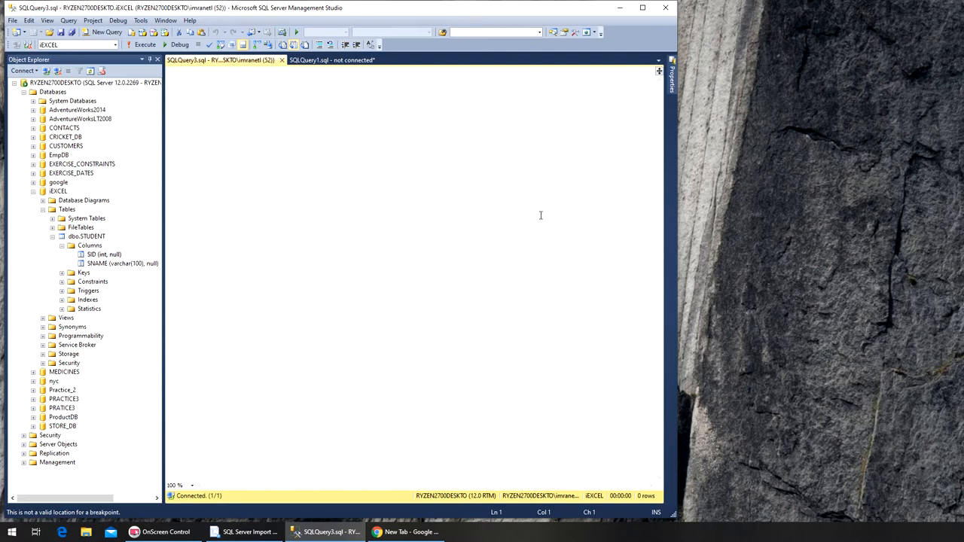
Step: Write the query SELECT LEN('IMRAN'); with the editor zoomed to 150%
{"action": "type", "text": "s"}
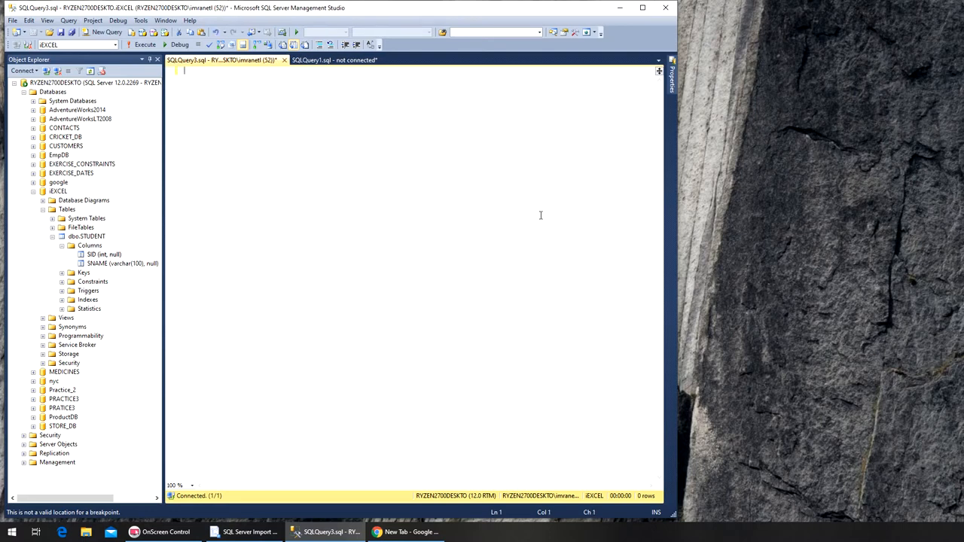
{"action": "type", "text": "len"}
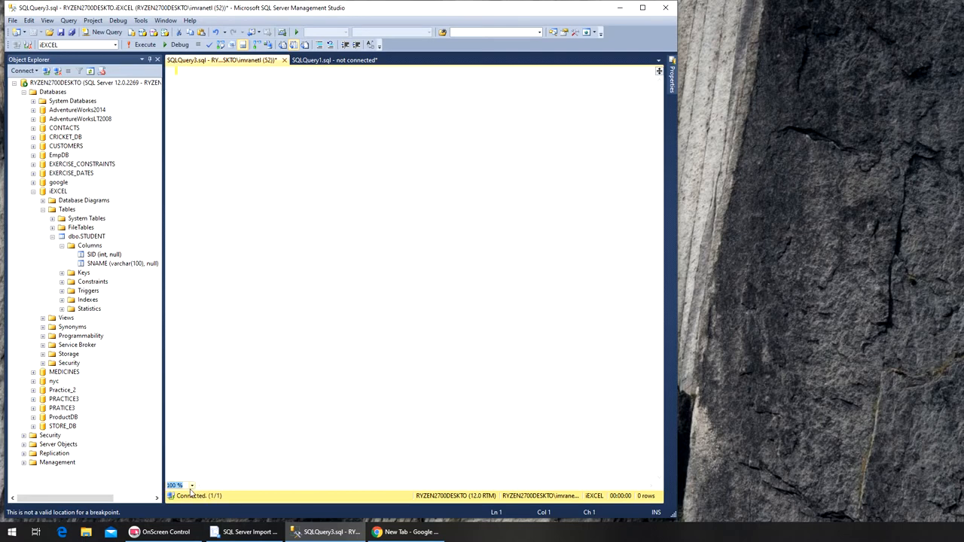
{"action": "left_click", "coordinate": [193, 486]}
{"action": "type", "text": "S"}
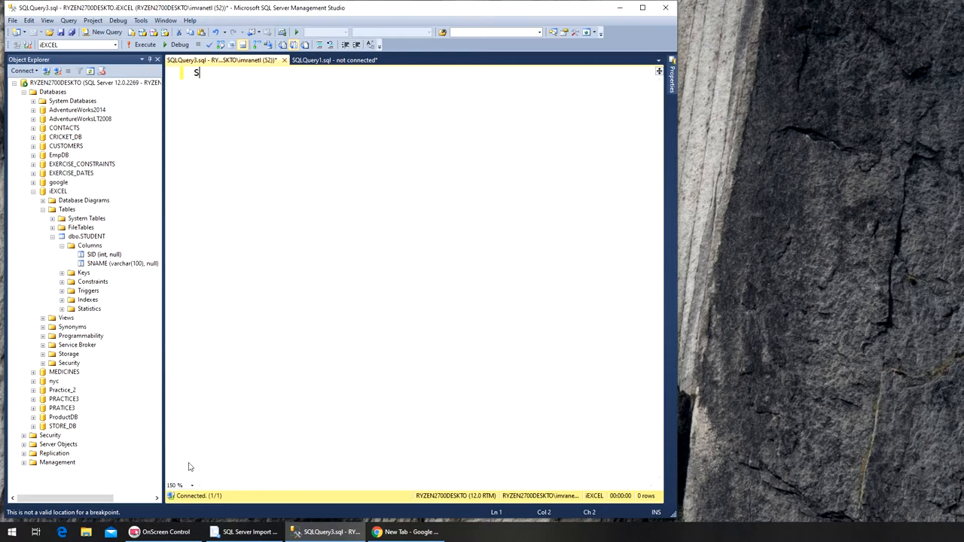
{"action": "type", "text": "ELECT LEN"}
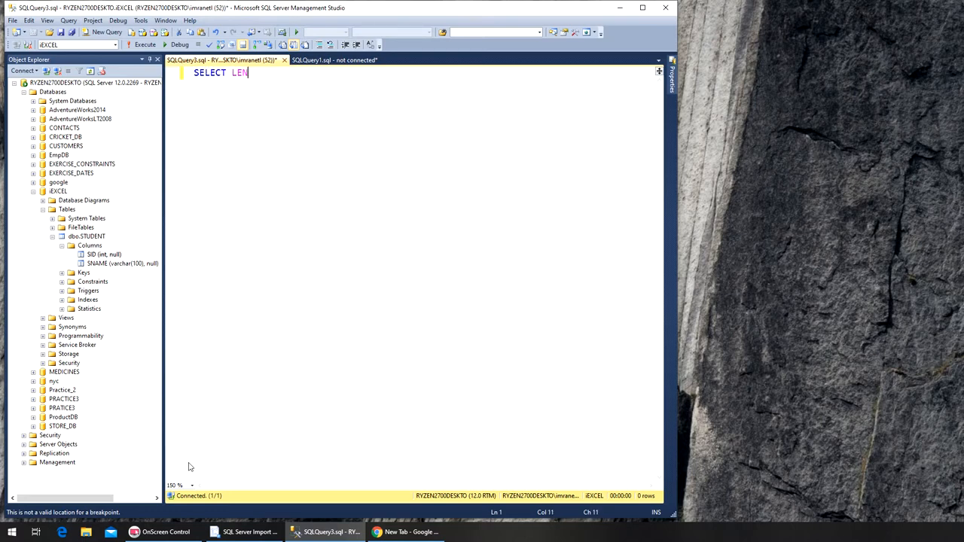
{"action": "type", "text": "("}
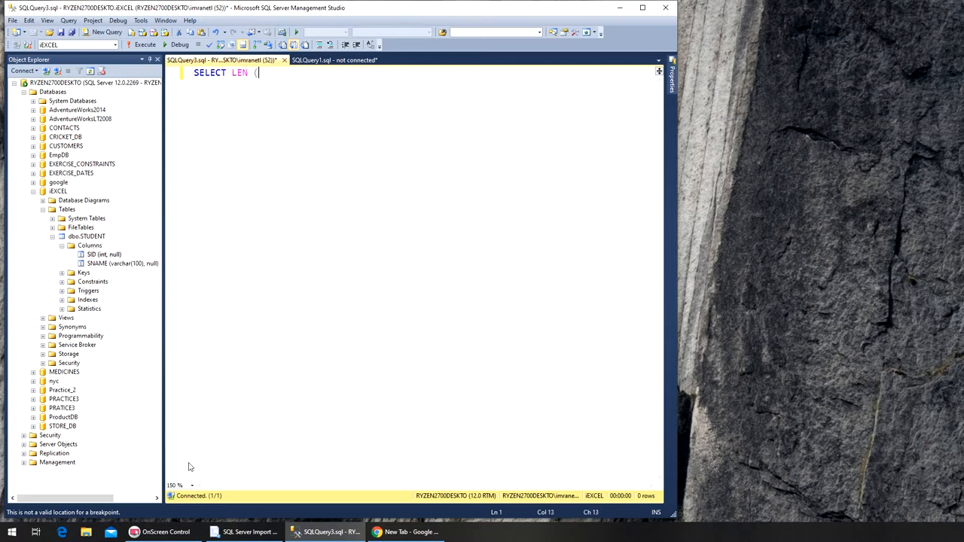
{"action": "type", "text": "''"}
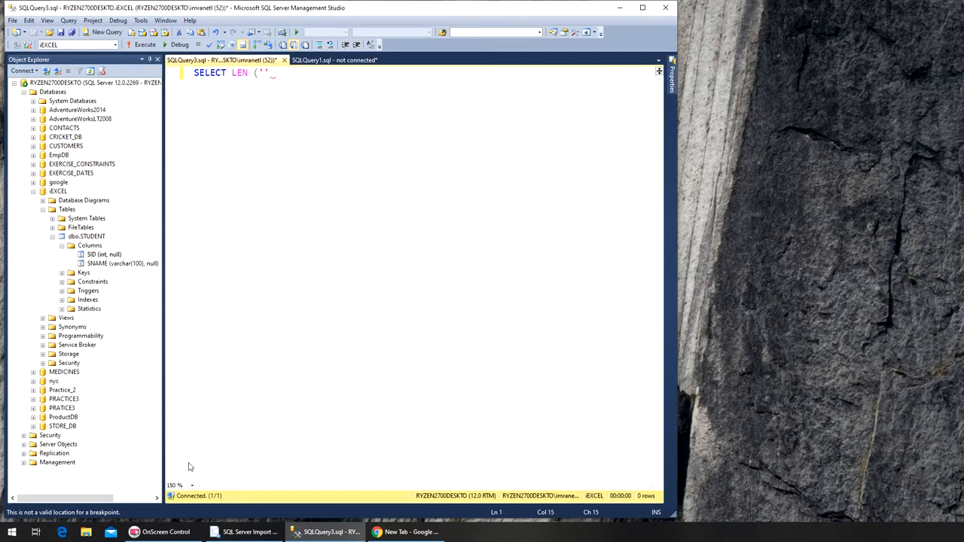
{"action": "type", "text": "I"}
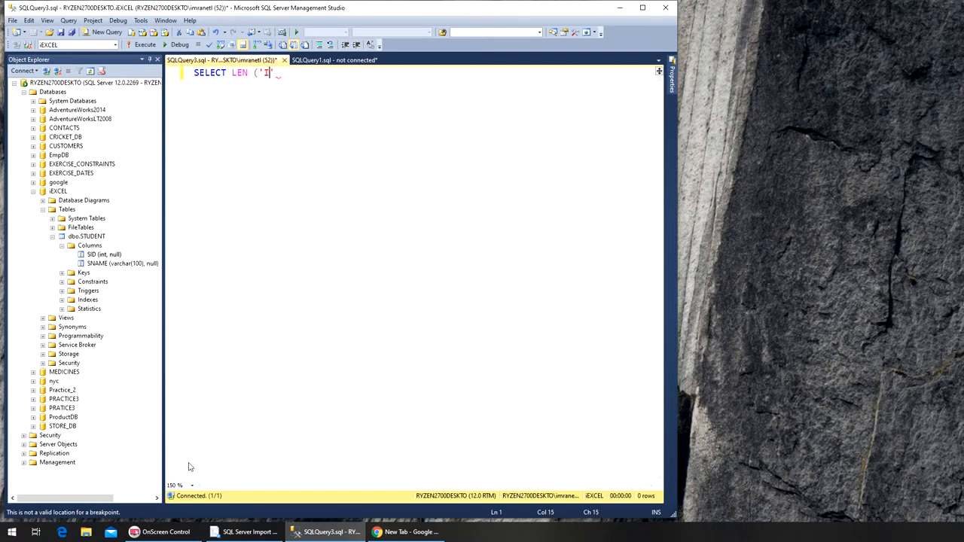
{"action": "type", "text": "MRAN"}
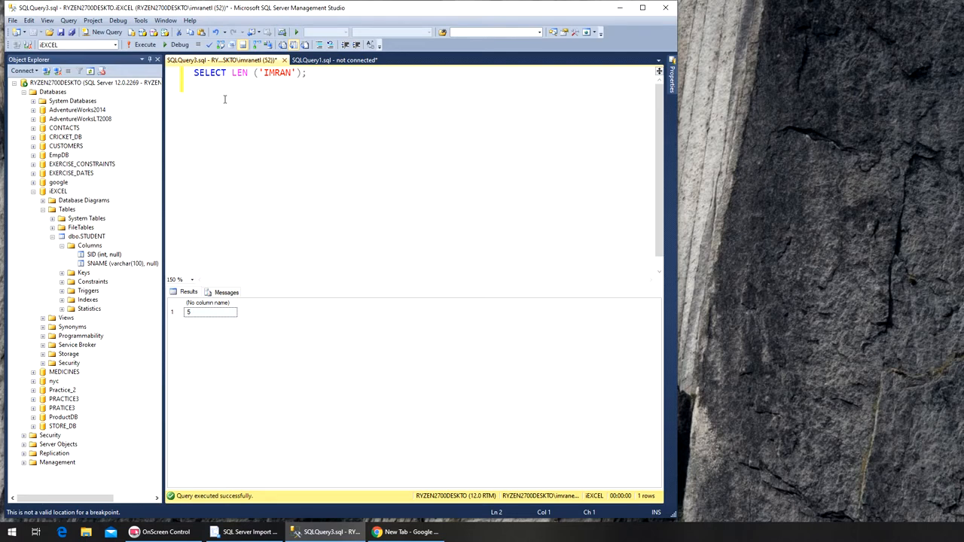
Step: Add the statement SELECT LEN('THIS IS AN EXAMPLE OF A SENTENCE'); on a new line
{"action": "type", "text": "SELE"}
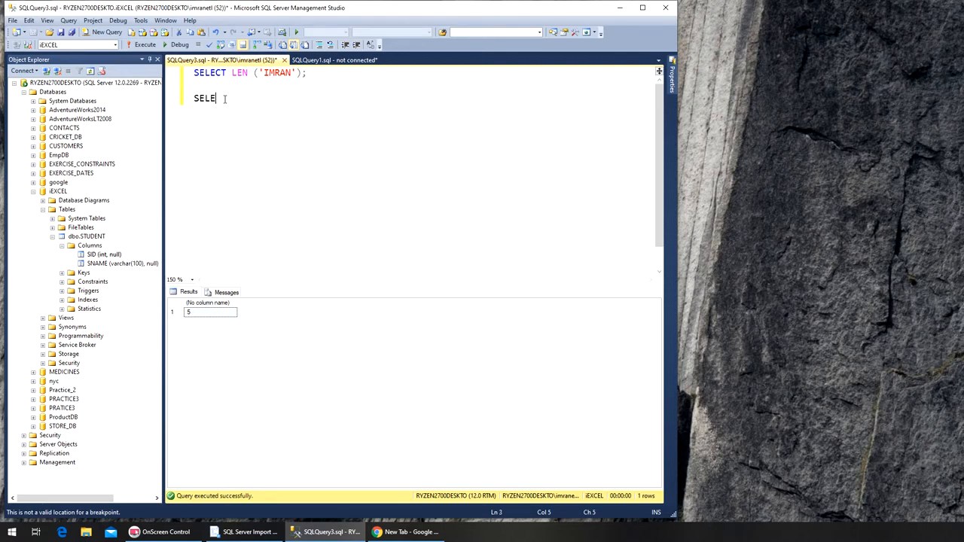
{"action": "type", "text": "CT LEN"}
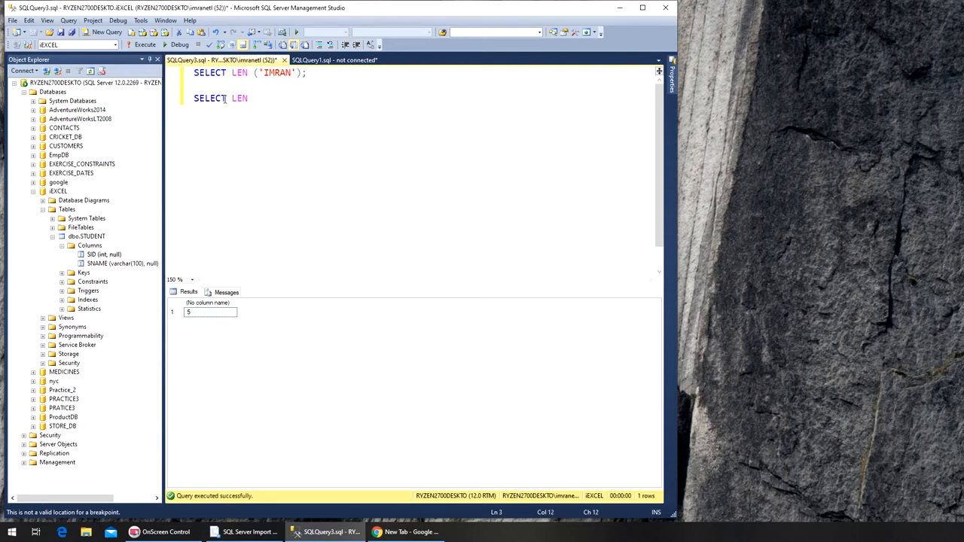
{"action": "type", "text": "('"}
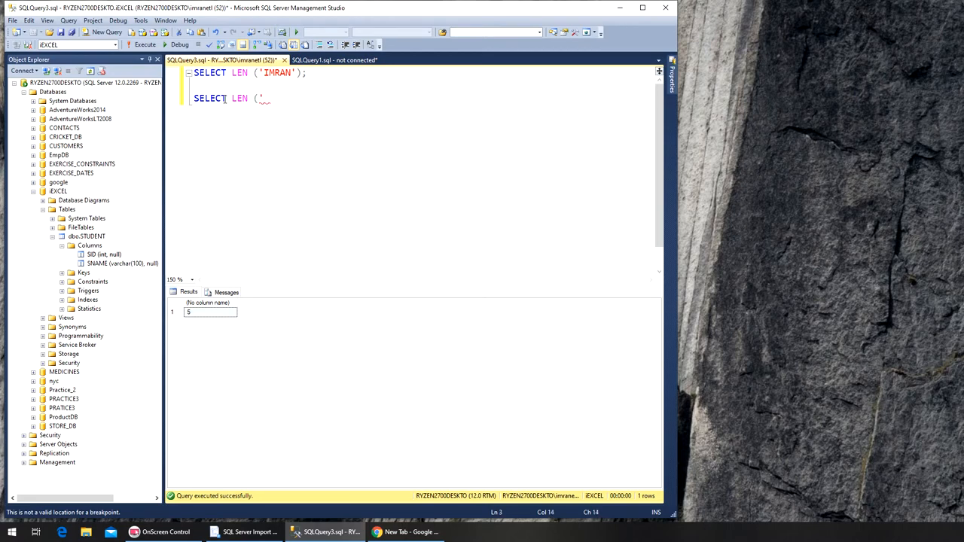
{"action": "type", "text": "THIS IS AN EX"}
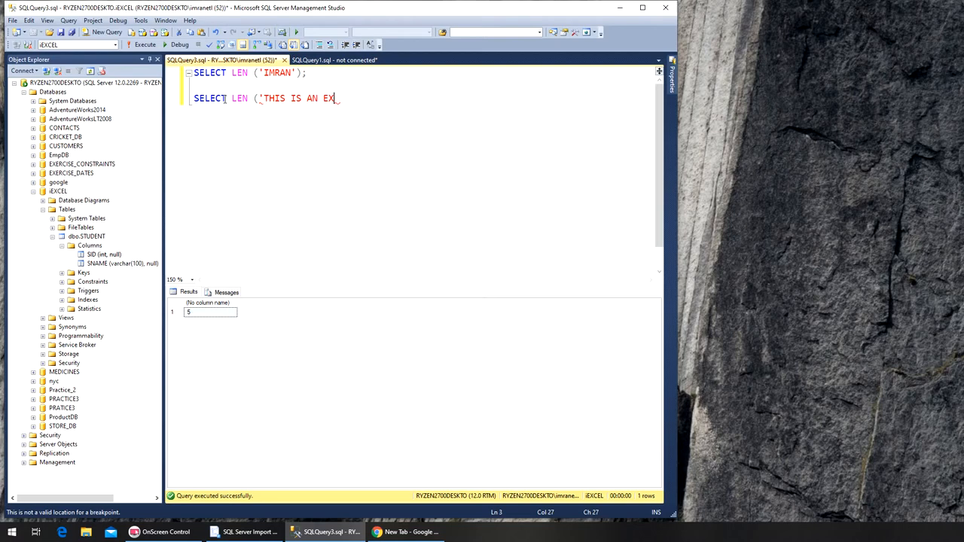
{"action": "type", "text": "AMPLE OF A"}
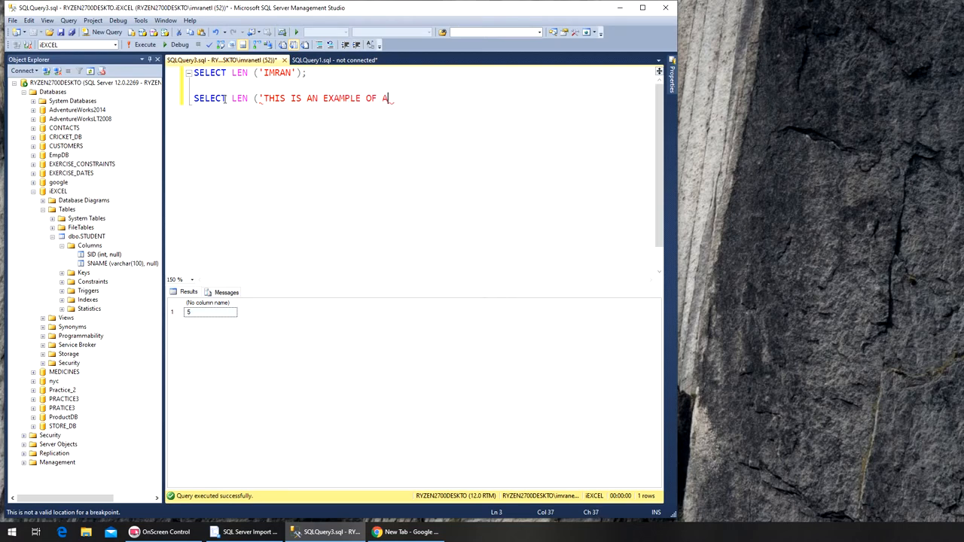
{"action": "type", "text": "SENTENCE"}
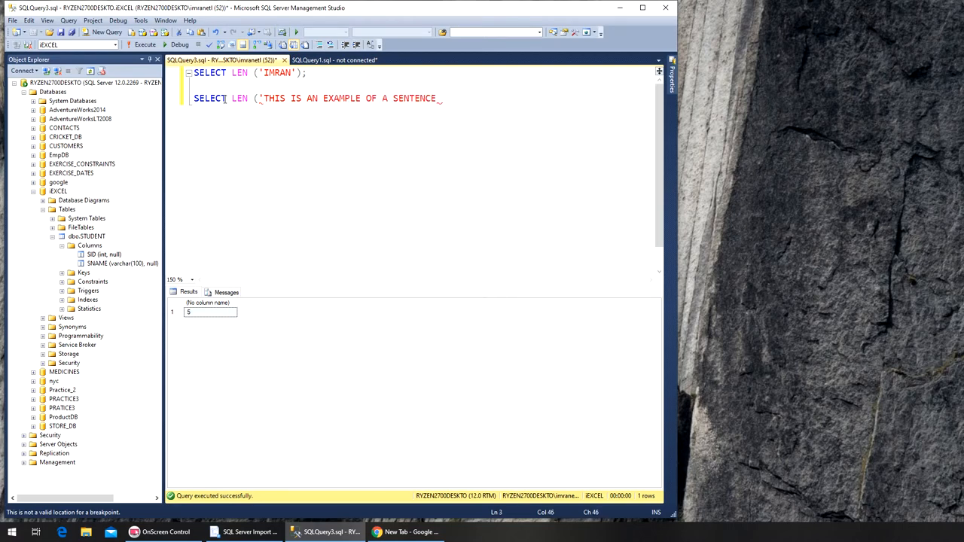
{"action": "type", "text": "')"}
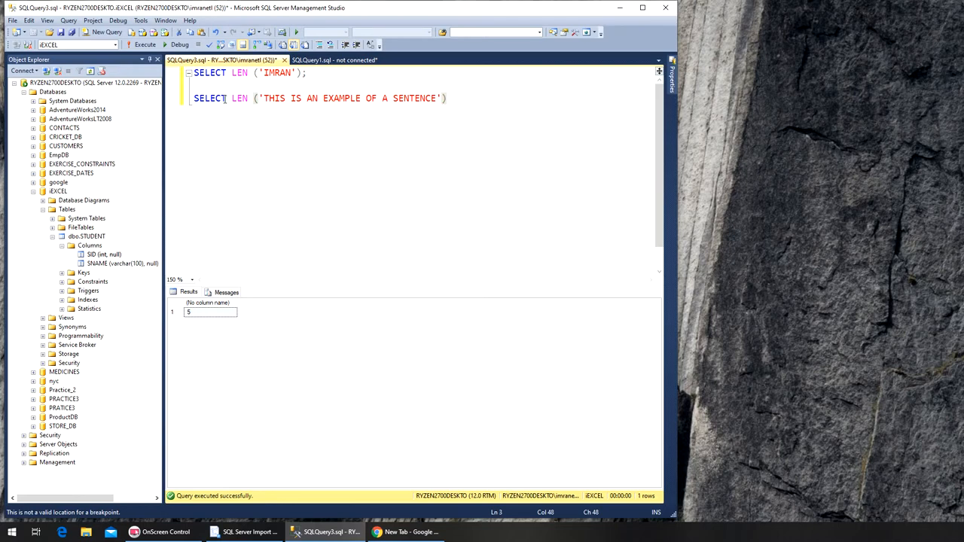
{"action": "type", "text": ";"}
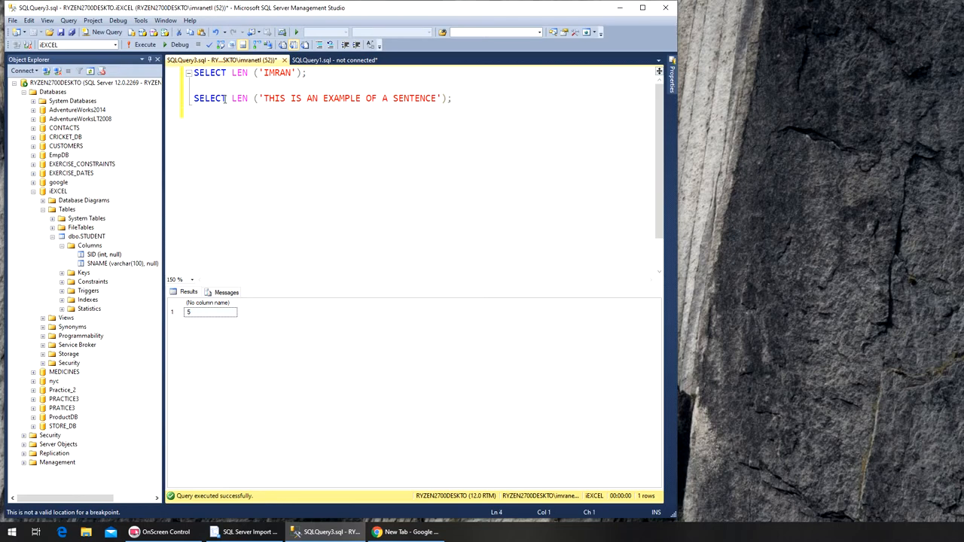
{"action": "mouse_move", "coordinate": [188, 104]}
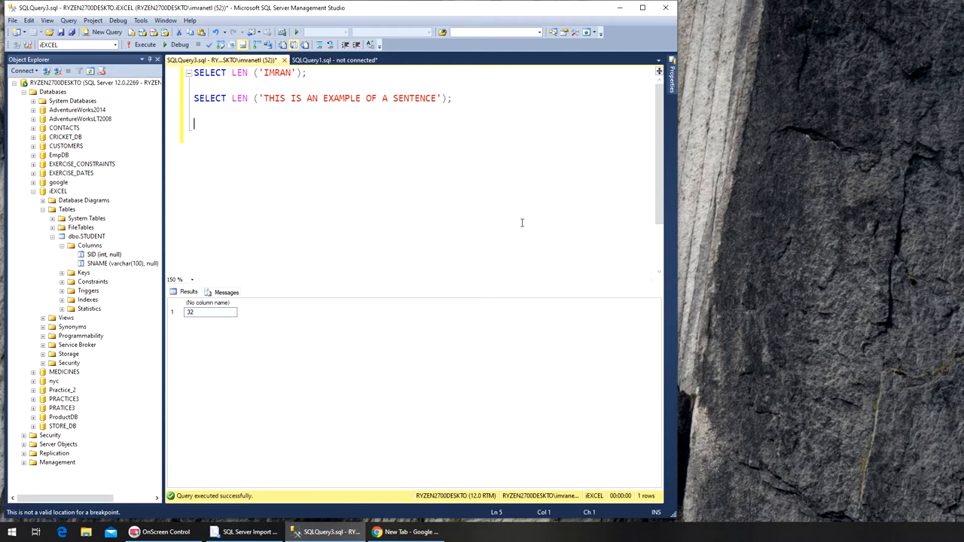
Step: Start a SELECT * FROM EMPDB.DBO.EMPLOYEES query
{"action": "type", "text": "SELECT"}
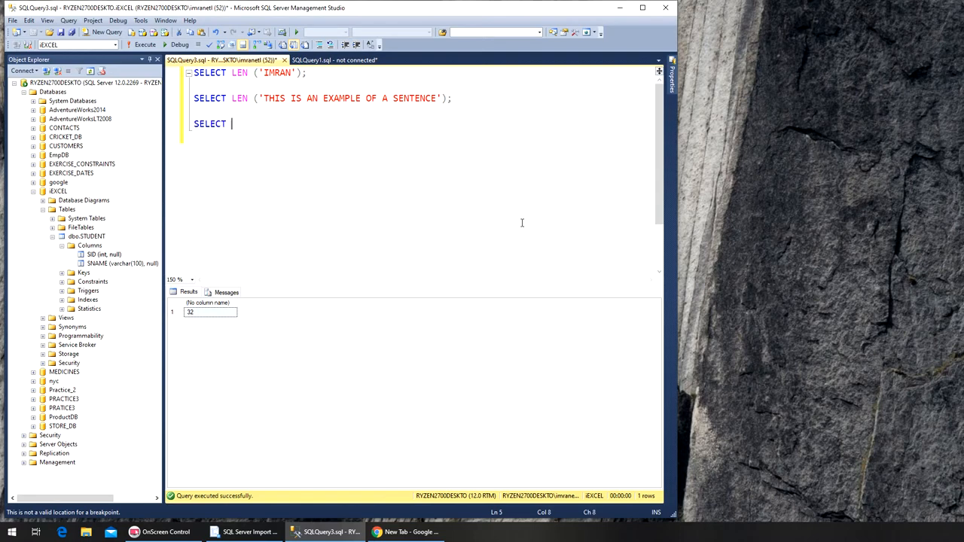
{"action": "type", "text": "* FROM EMP"}
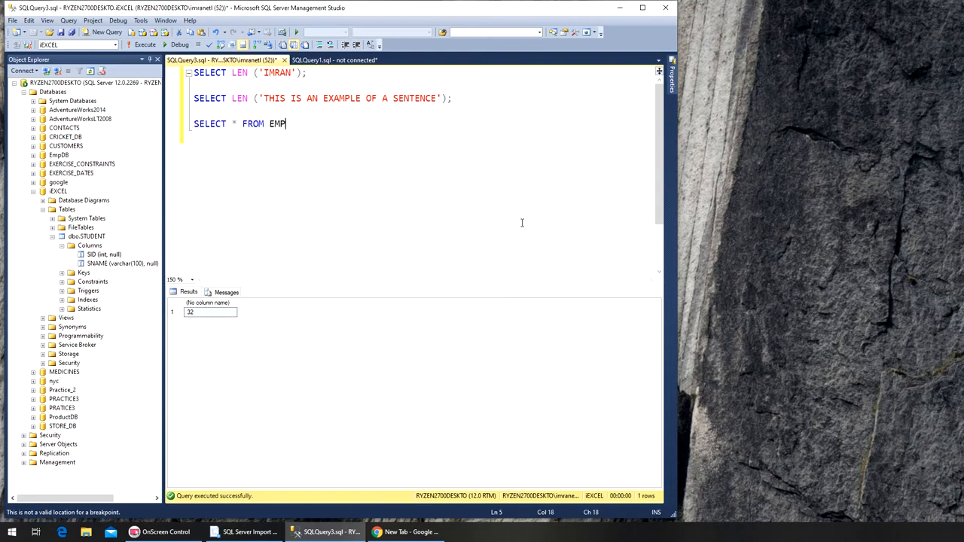
{"action": "type", "text": "DB.DBO"}
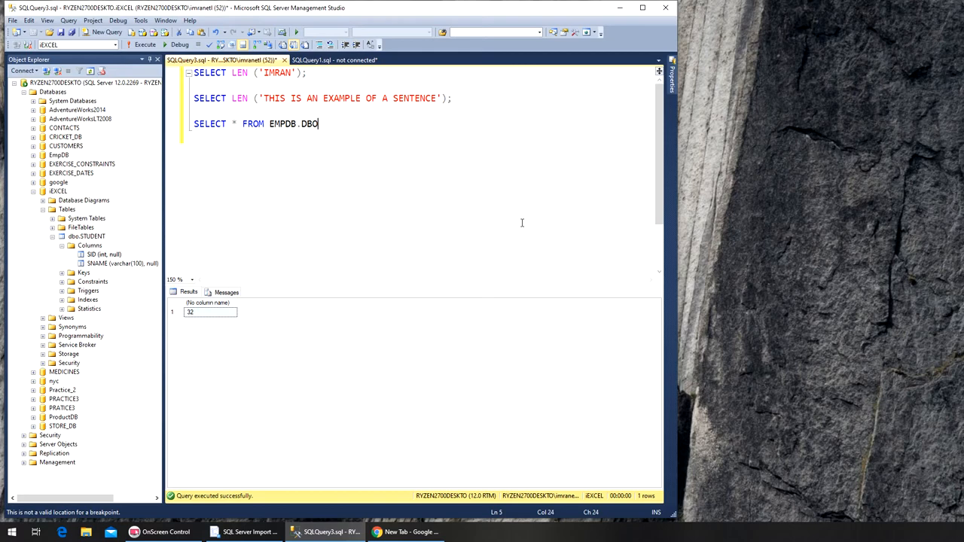
{"action": "type", "text": ".EM"}
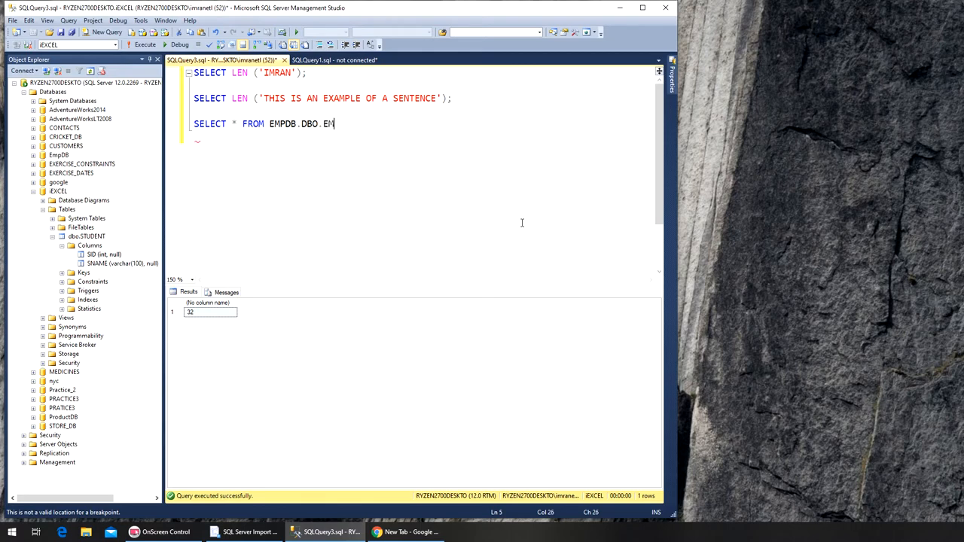
{"action": "type", "text": "PLOYEES'"}
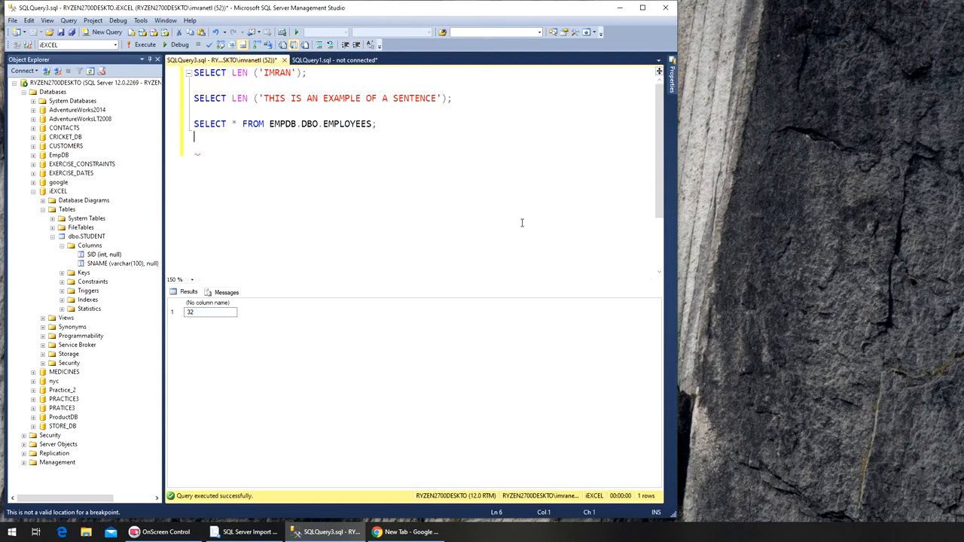
Step: Write SELECT * FROM CRICKET_DB.DBO.CRICKET; and move to a fresh line below
{"action": "type", "text": "SELECT"}
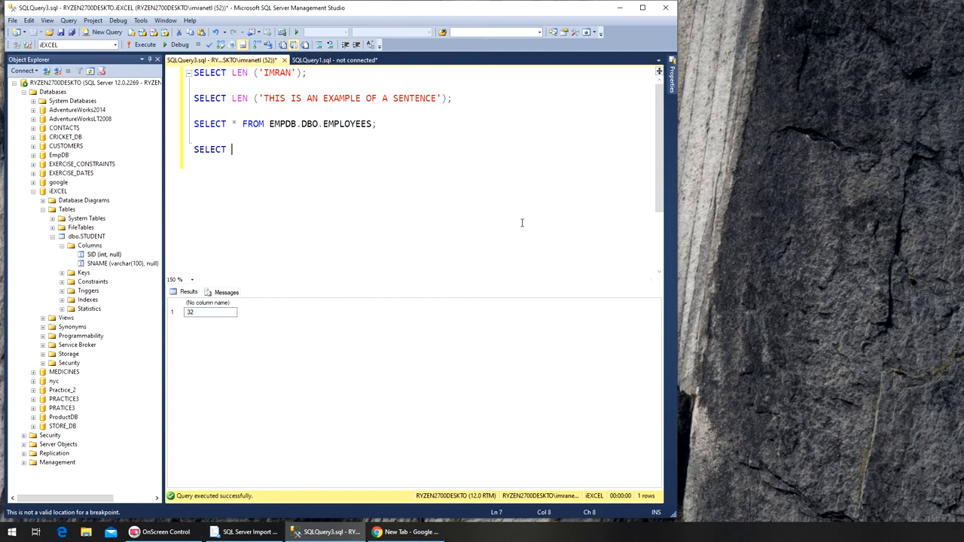
{"action": "type", "text": "*"}
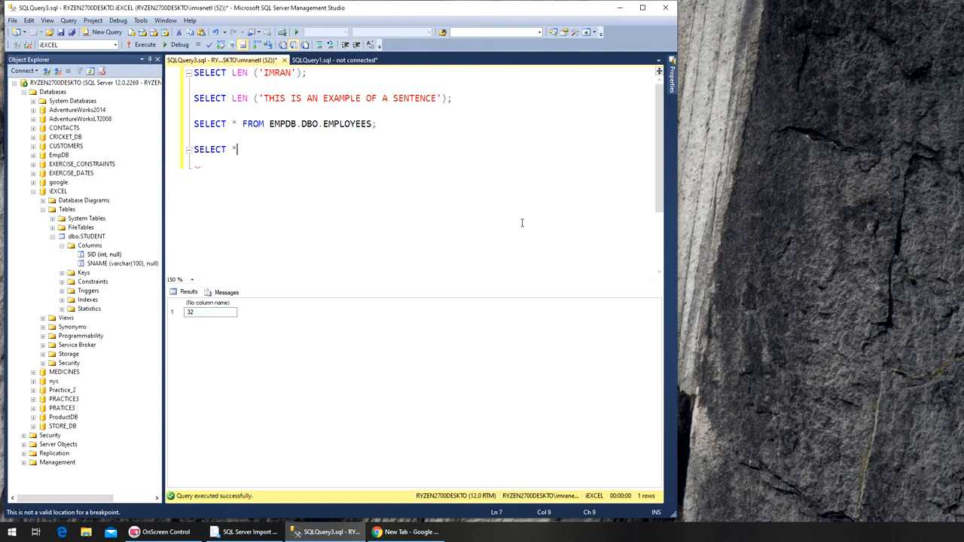
{"action": "type", "text": "FROM"}
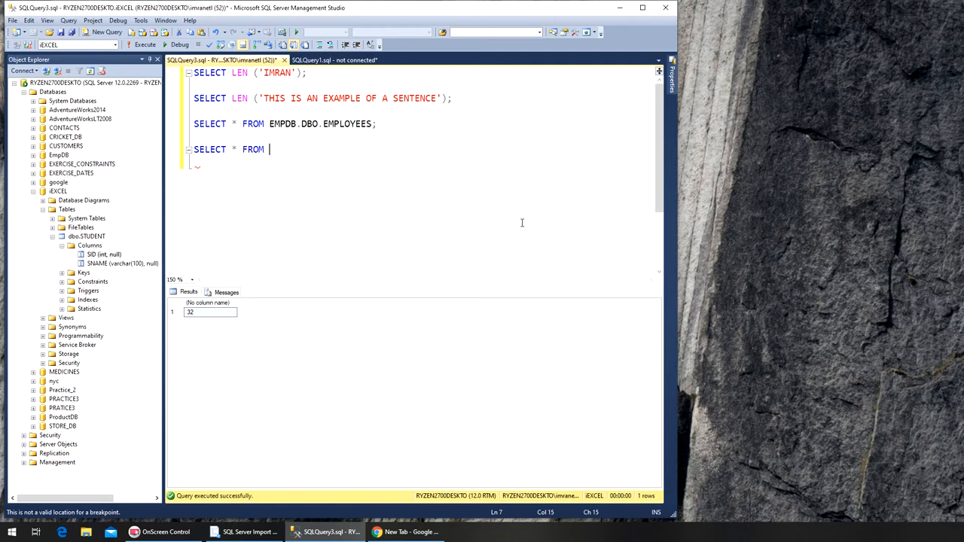
{"action": "type", "text": "CRICE"}
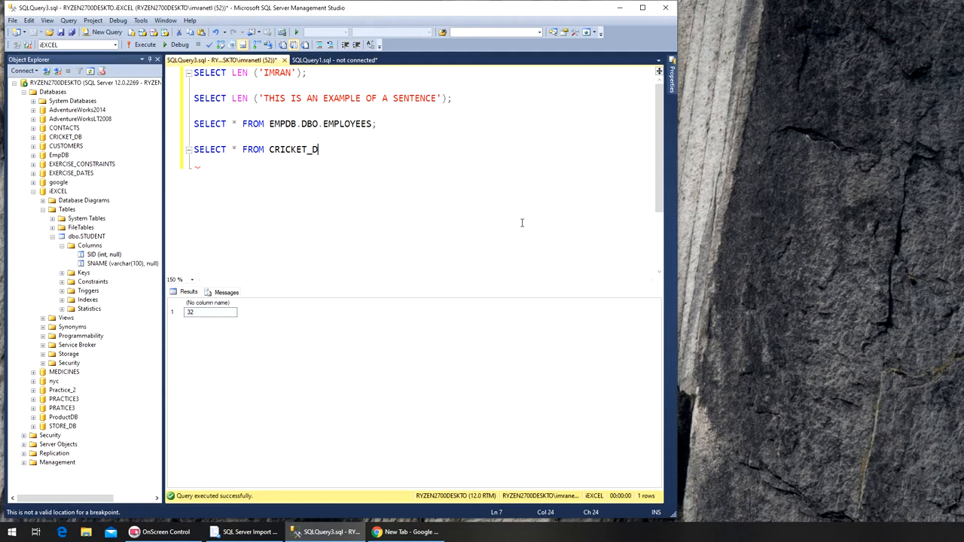
{"action": "type", "text": "B."}
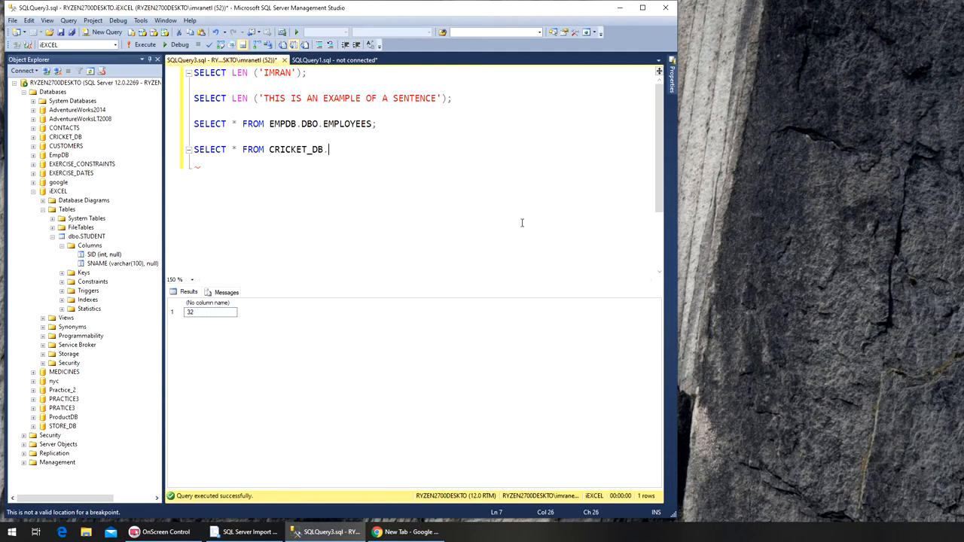
{"action": "type", "text": "DBO.C"}
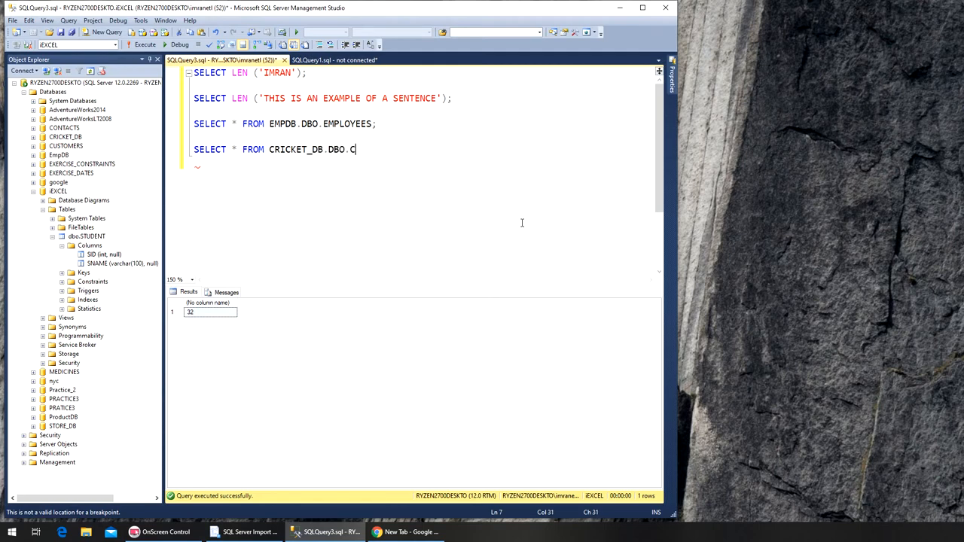
{"action": "type", "text": "RICKET;"}
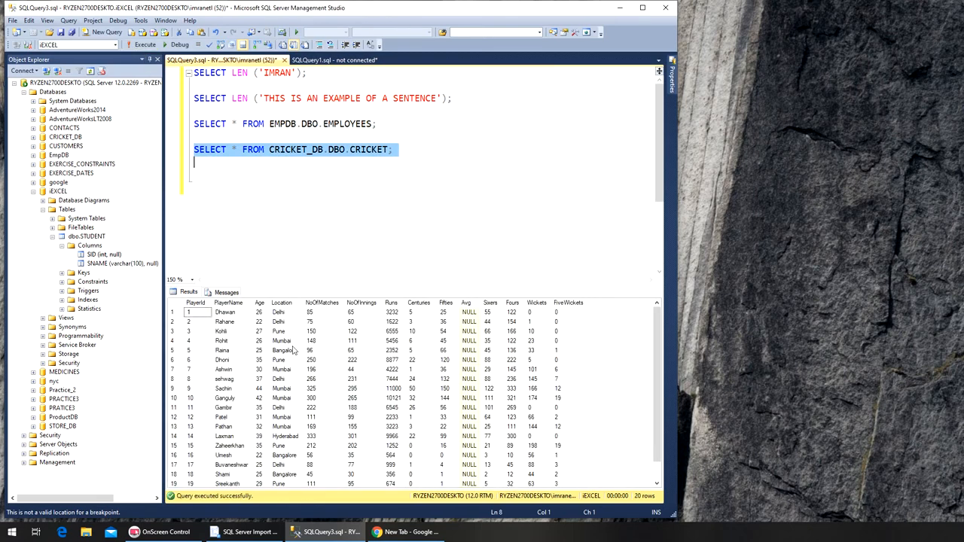
{"action": "mouse_move", "coordinate": [308, 340]}
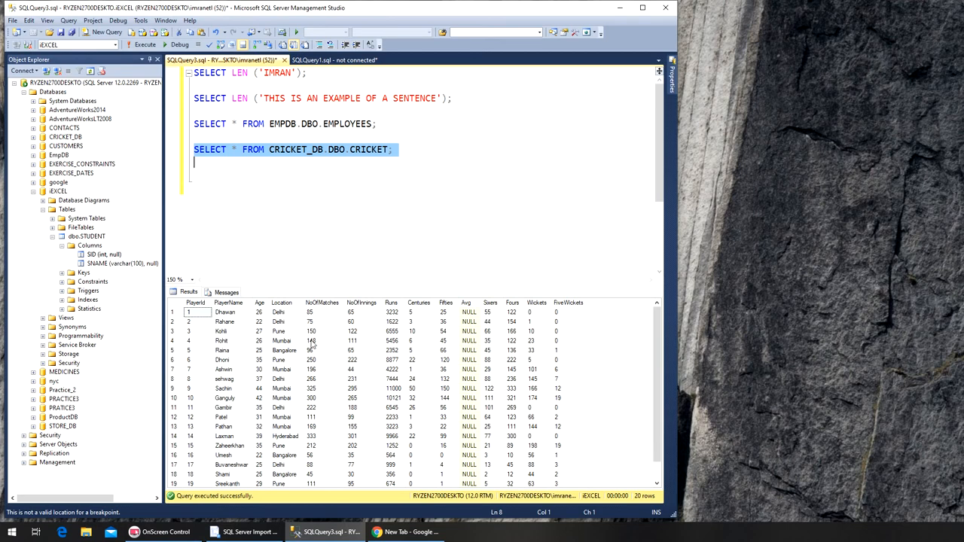
{"action": "mouse_move", "coordinate": [330, 174]}
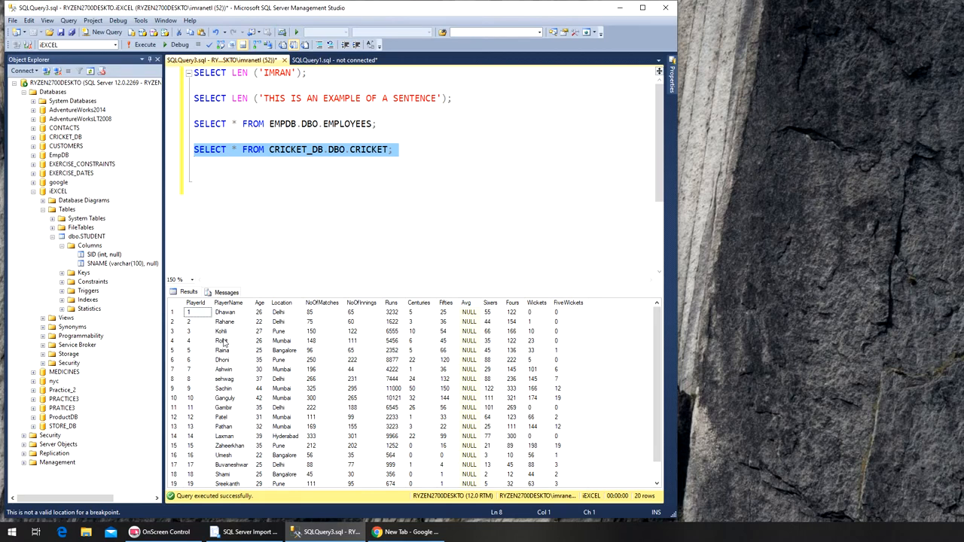
{"action": "mouse_move", "coordinate": [235, 451]}
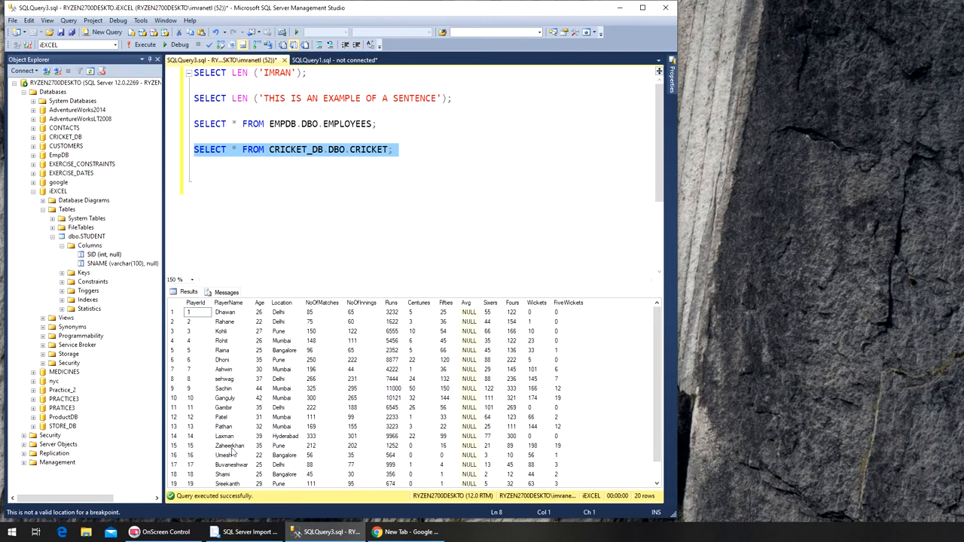
{"action": "left_click", "coordinate": [231, 203]}
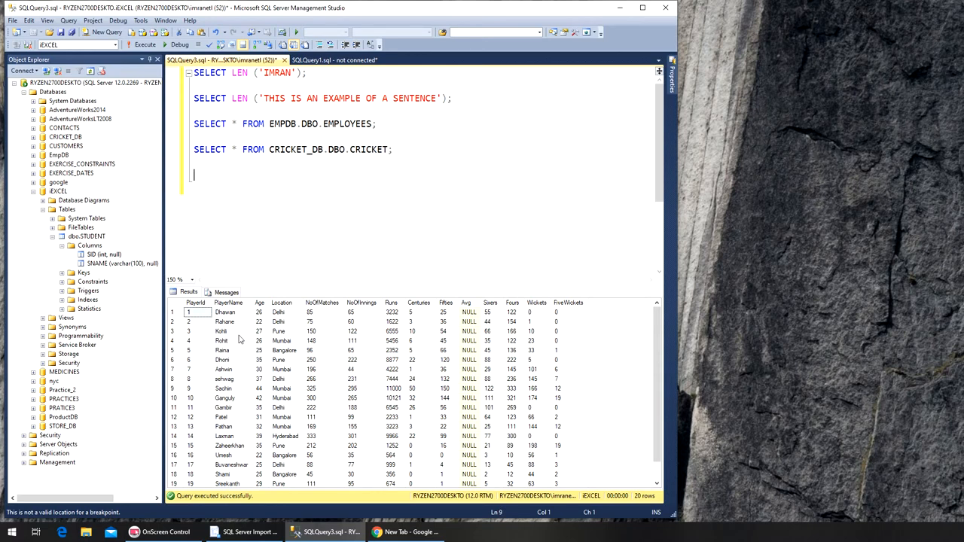
Step: Write SELECT LEN(PLAYERNAME) FROM CRICKET_DB.DBO.CRICKET;, correcting a mistyped quote
{"action": "type", "text": "S"}
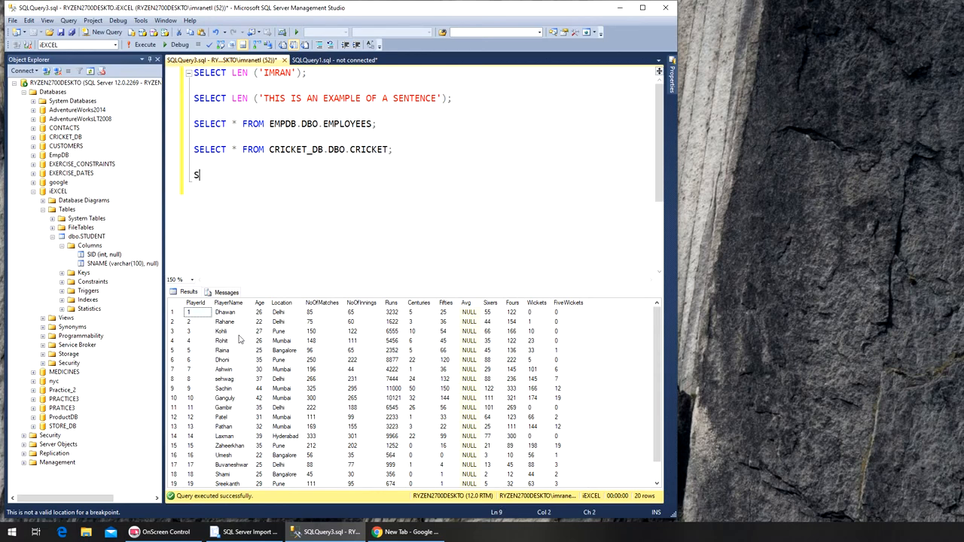
{"action": "type", "text": "ELECT LEN"}
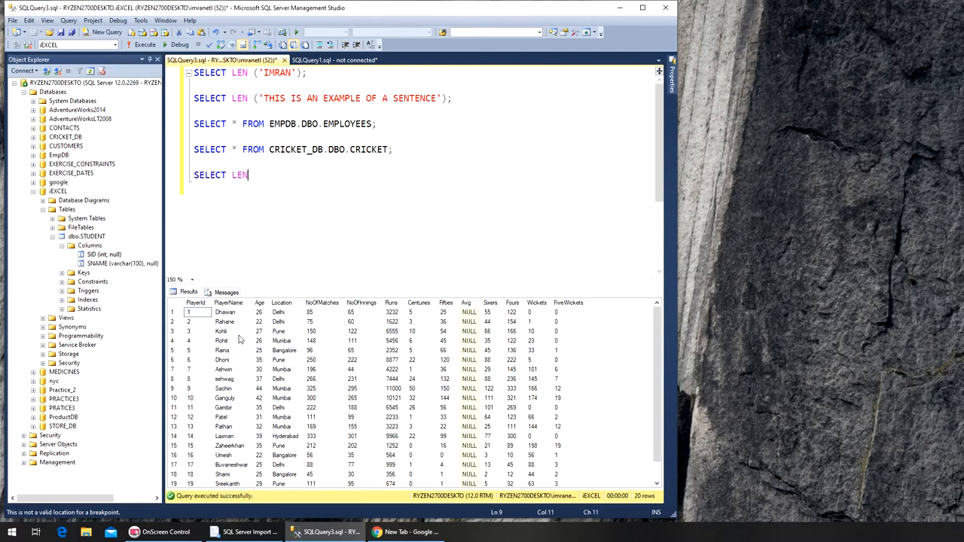
{"action": "type", "text": "("}
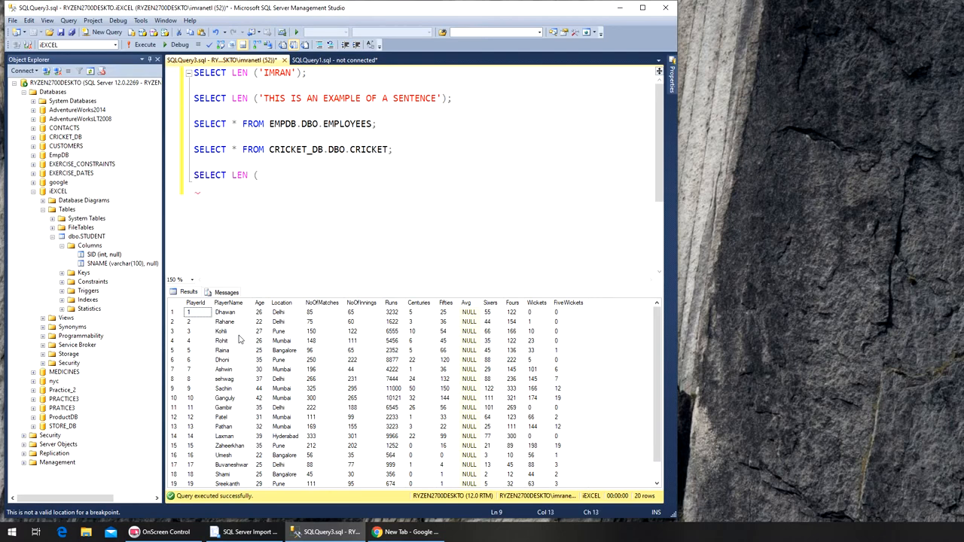
{"action": "type", "text": "'PLO"}
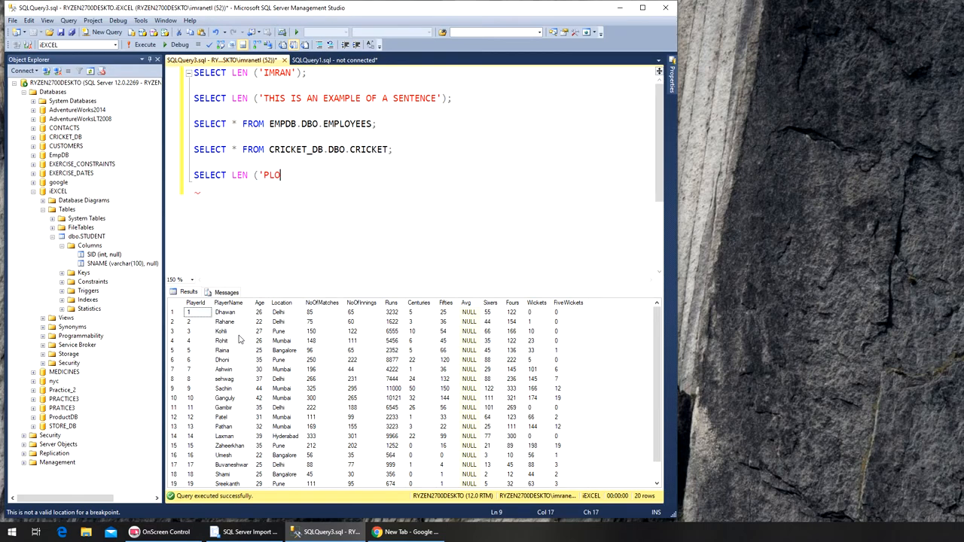
{"action": "key", "text": "Backspace"}
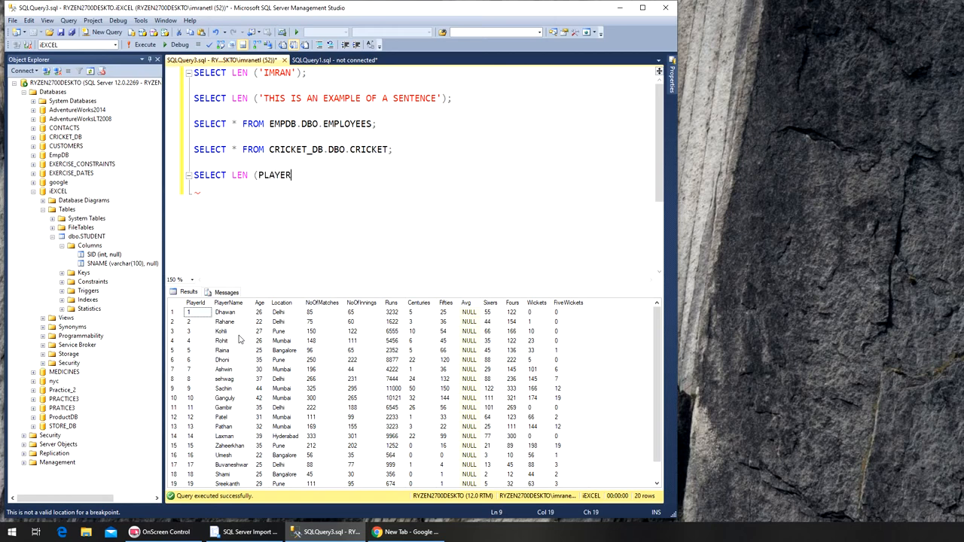
{"action": "type", "text": "NAME"}
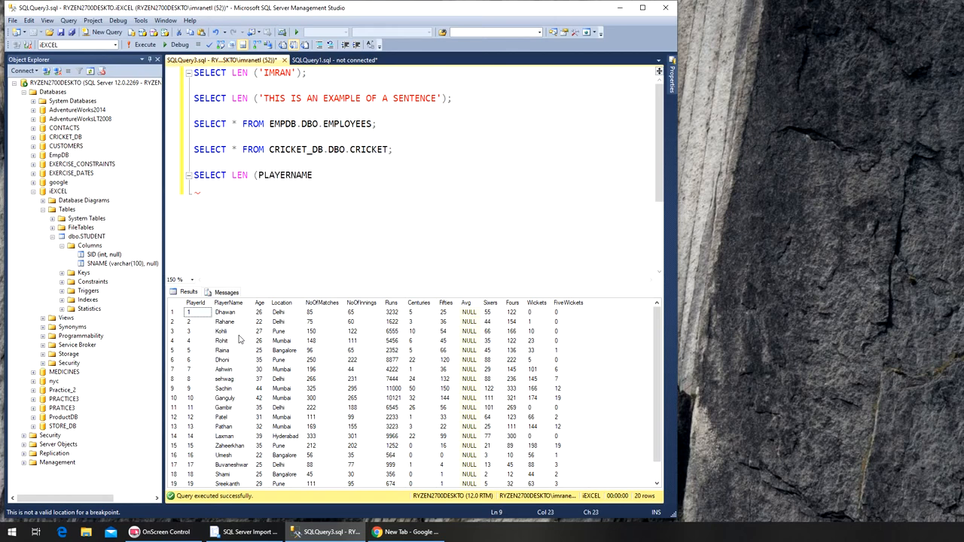
{"action": "type", "text": ")"}
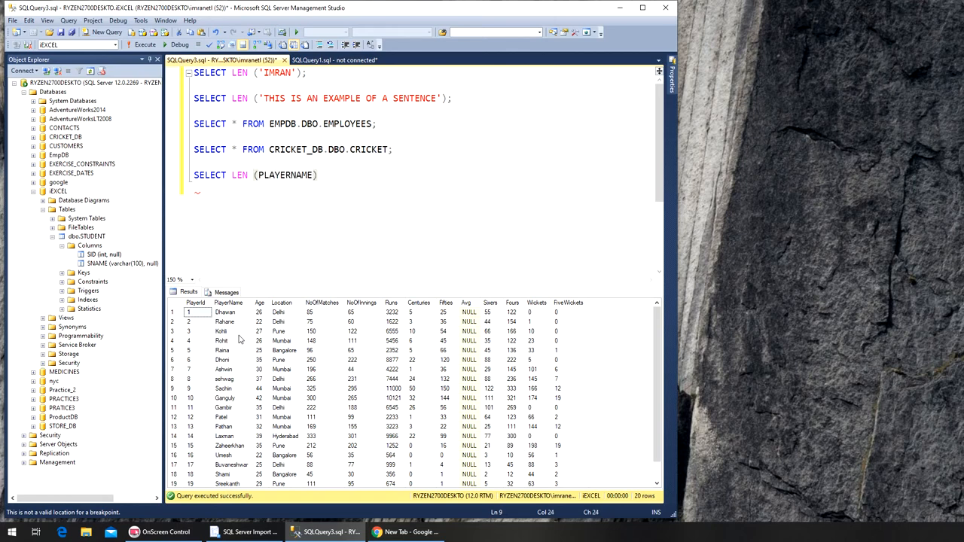
{"action": "type", "text": "FROM"}
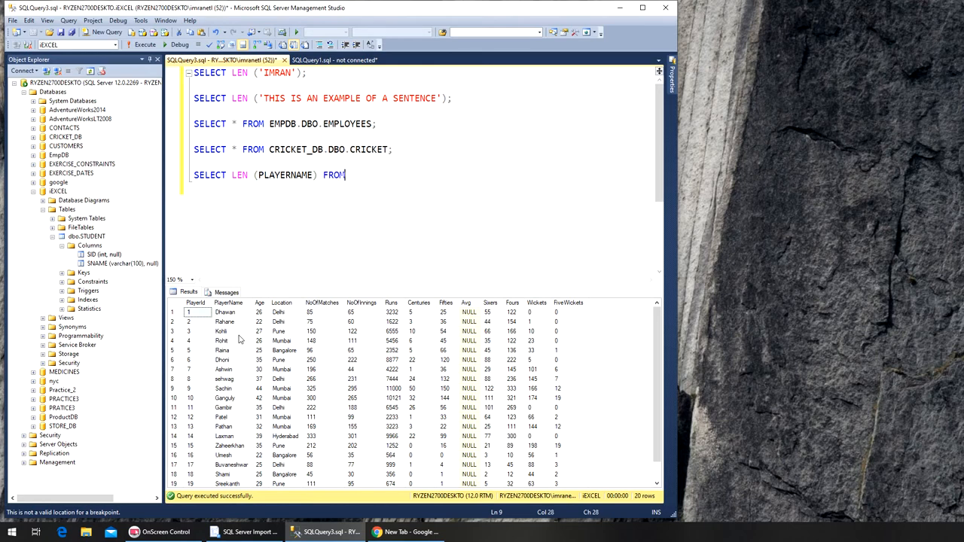
{"action": "type", "text": "CRICKET"}
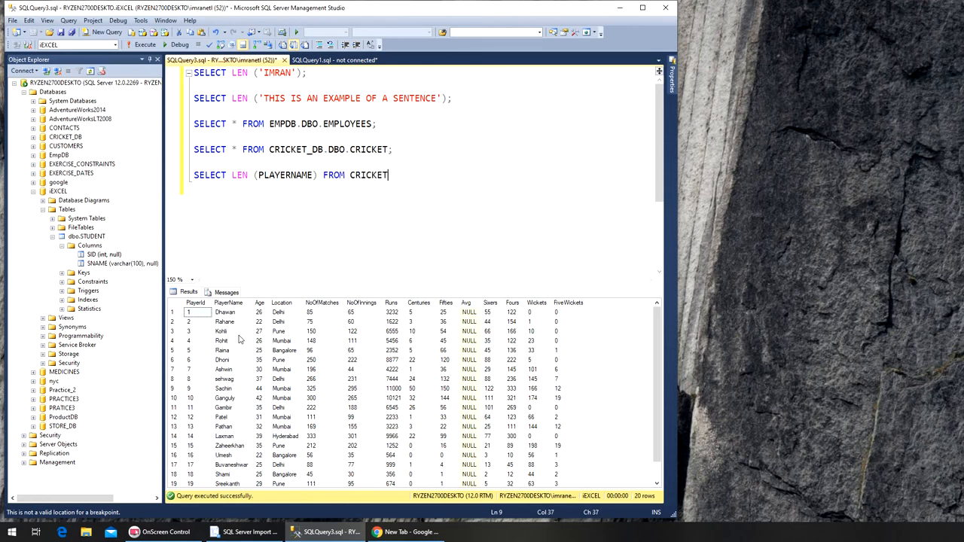
{"action": "type", "text": "_DB.DBO."}
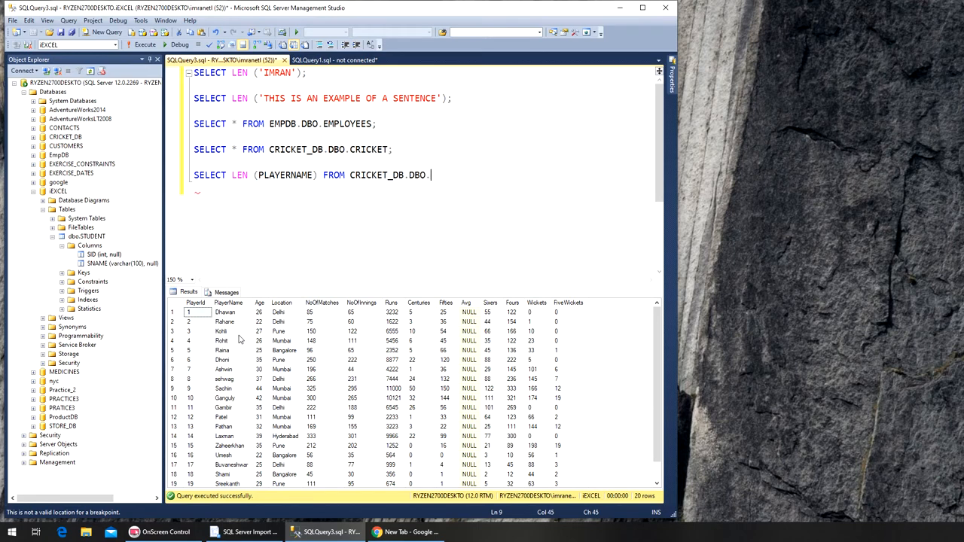
{"action": "type", "text": "CRICKET"}
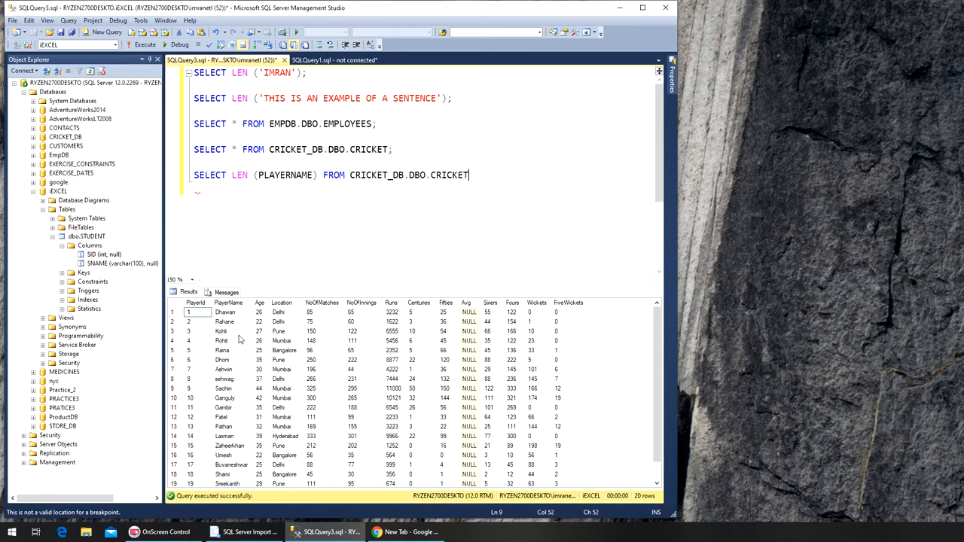
{"action": "type", "text": ";"}
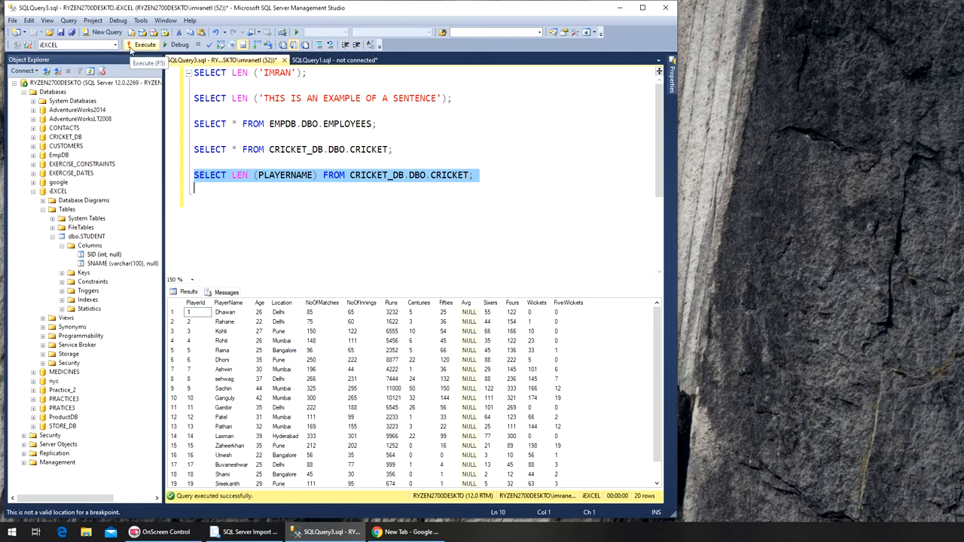
Step: Execute the LEN(PLAYERNAME) query to list each player name's length
{"action": "left_click", "coordinate": [163, 58]}
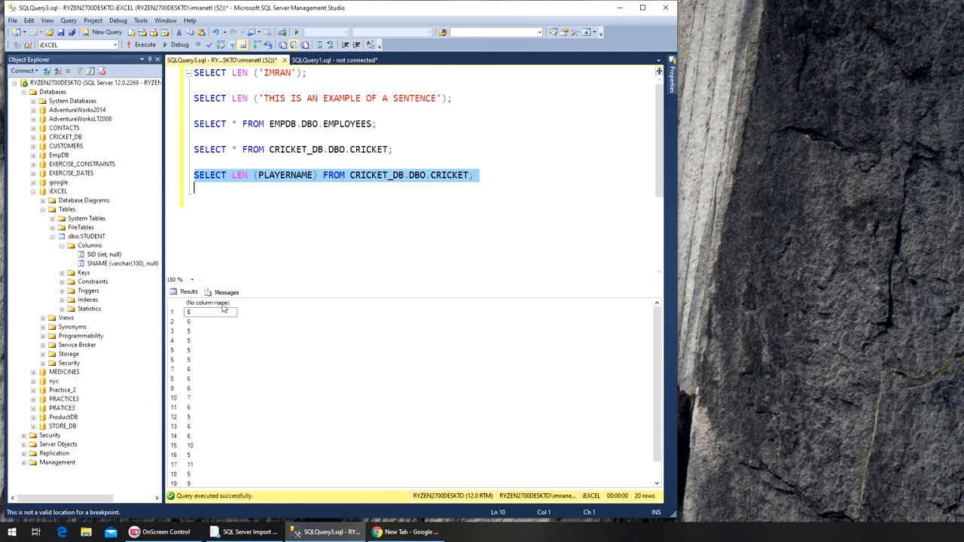
{"action": "mouse_move", "coordinate": [218, 310]}
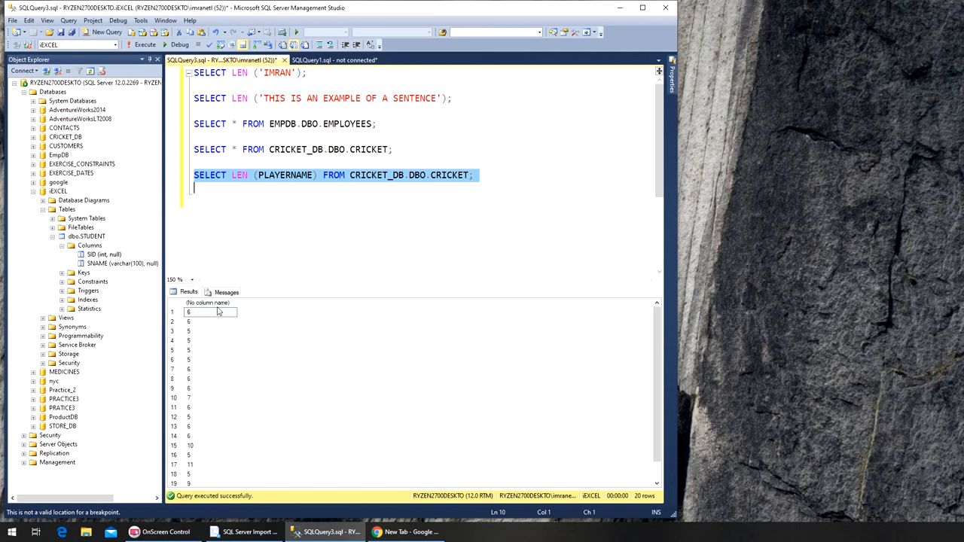
{"action": "mouse_move", "coordinate": [220, 453]}
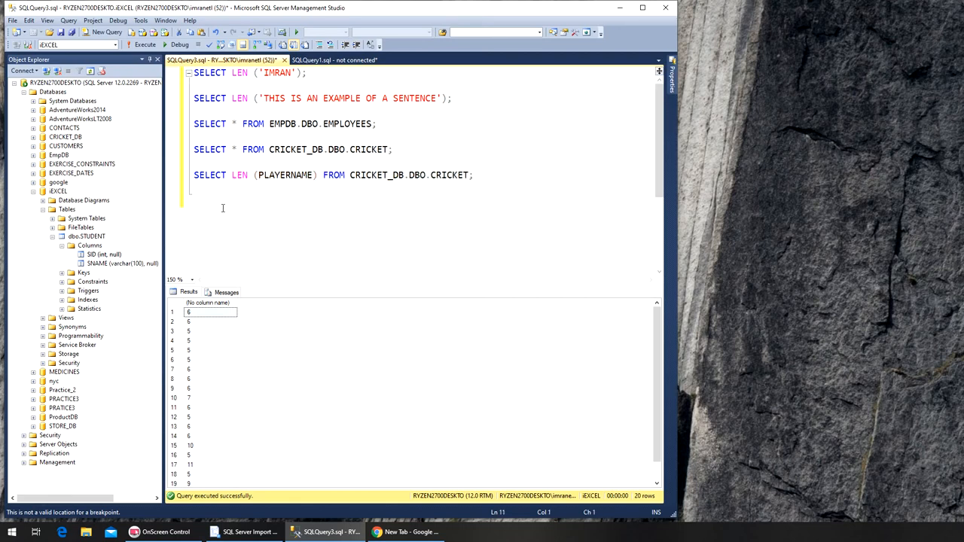
Step: Paste a copy of the LEN query, alias its column AS LENGTHOF, and run it
{"action": "type", "text": "SELECT LEN (PLAYERNAME) FROM CRICKET_DB.DBO.CRICKET;"}
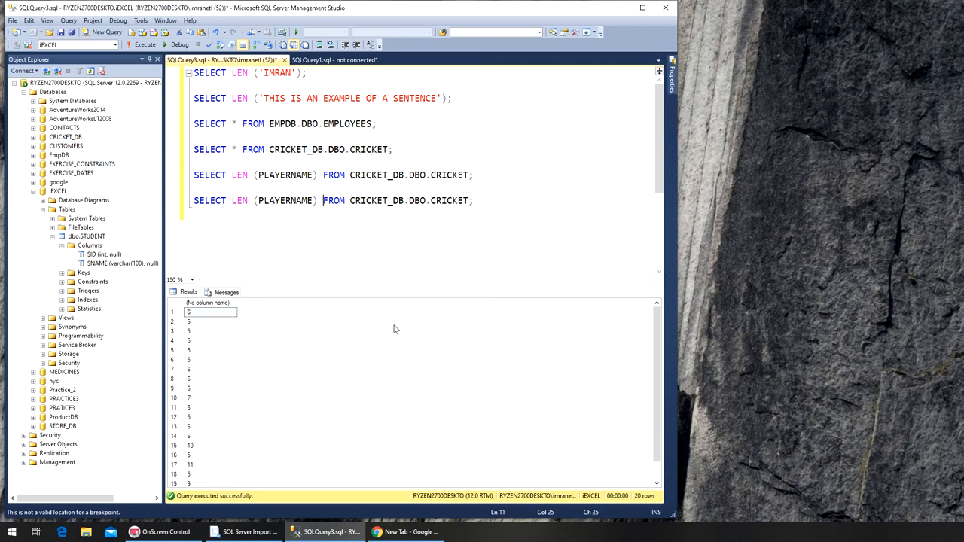
{"action": "type", "text": "AS LENGTH"}
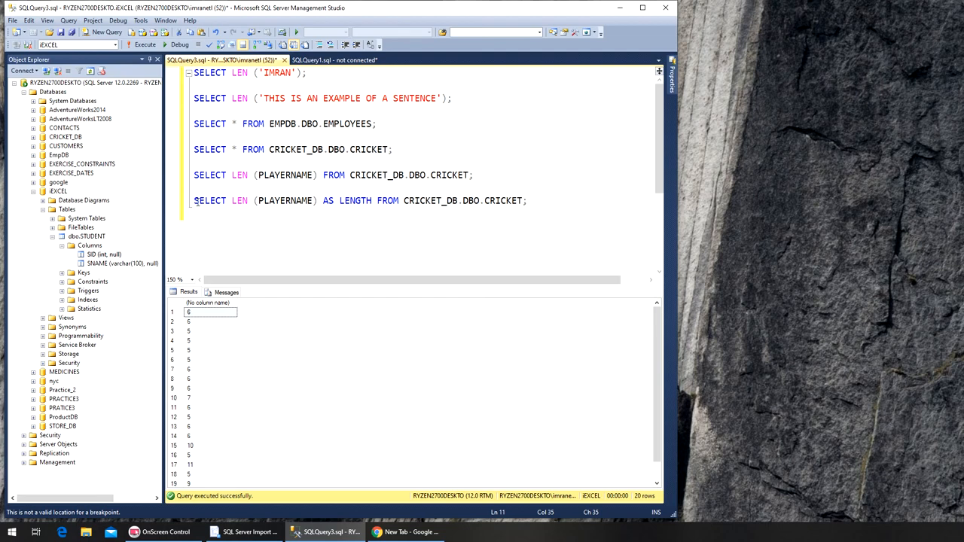
{"action": "triple_click", "coordinate": [360, 201]}
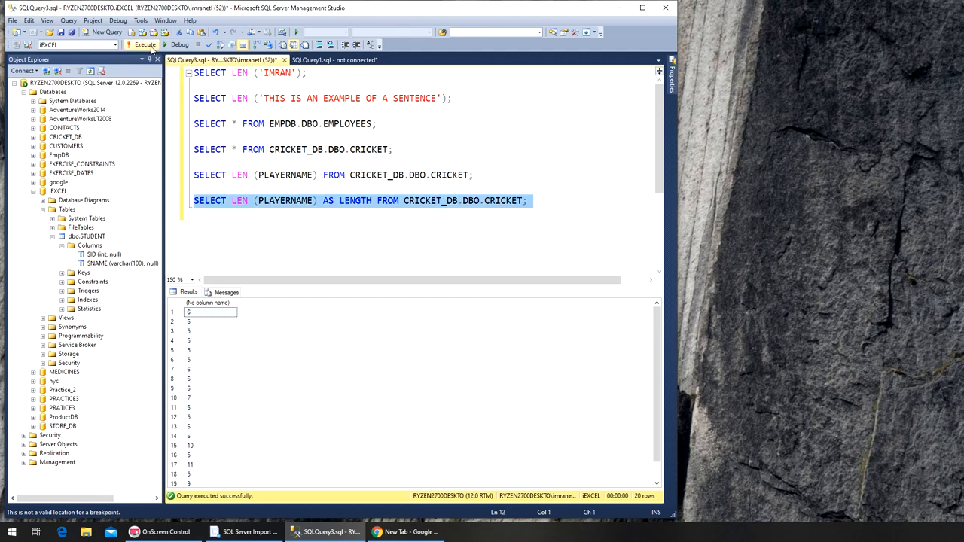
{"action": "left_click", "coordinate": [139, 59]}
{"action": "type", "text": "OF"}
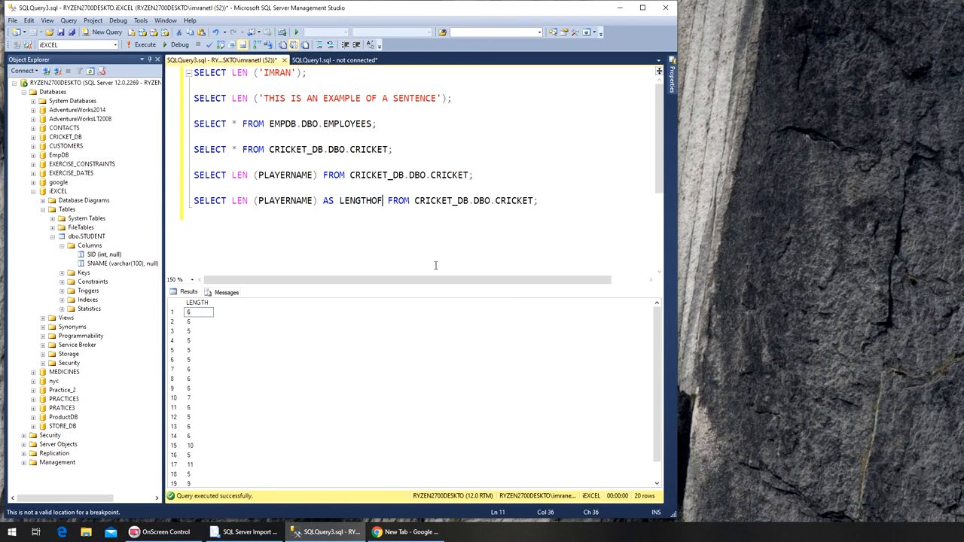
{"action": "type", "text": "C"}
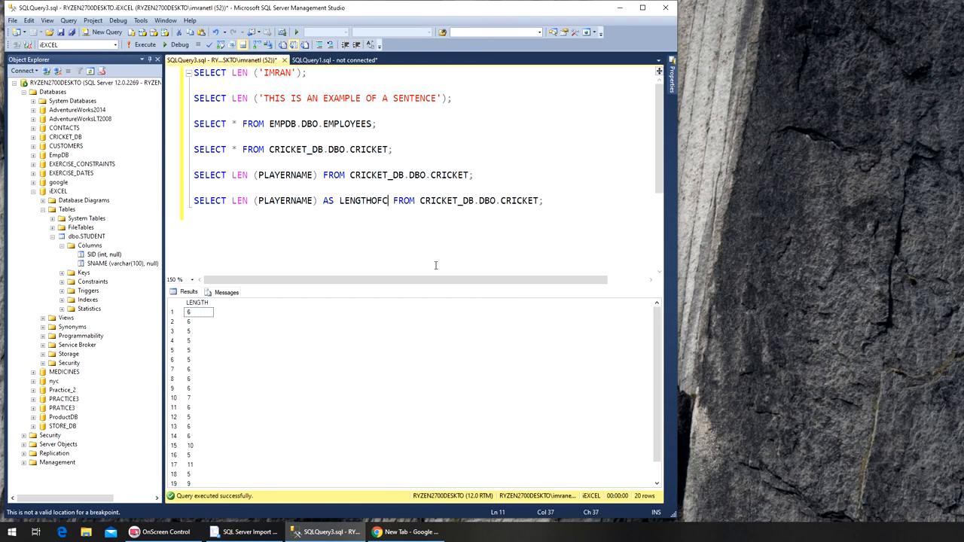
{"action": "key", "text": "Backspace"}
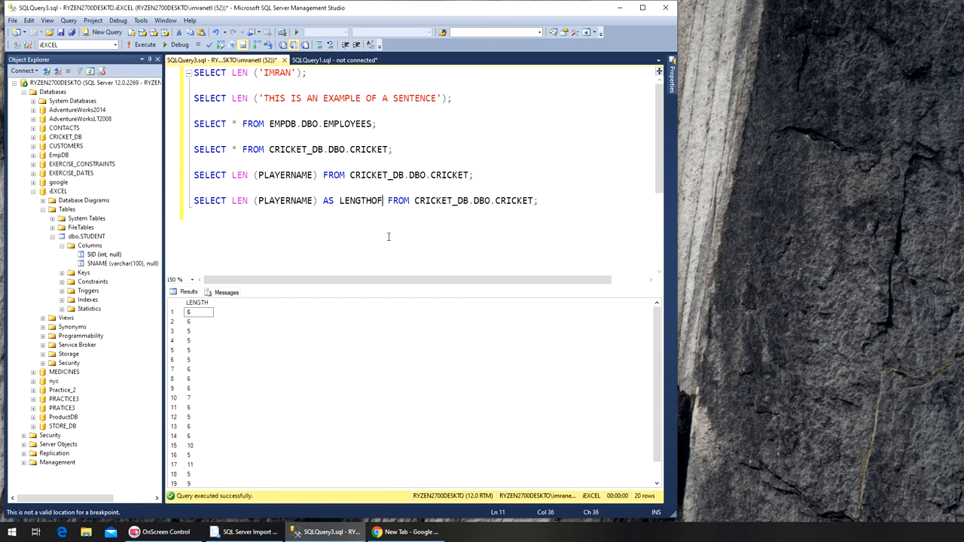
{"action": "mouse_move", "coordinate": [190, 208]}
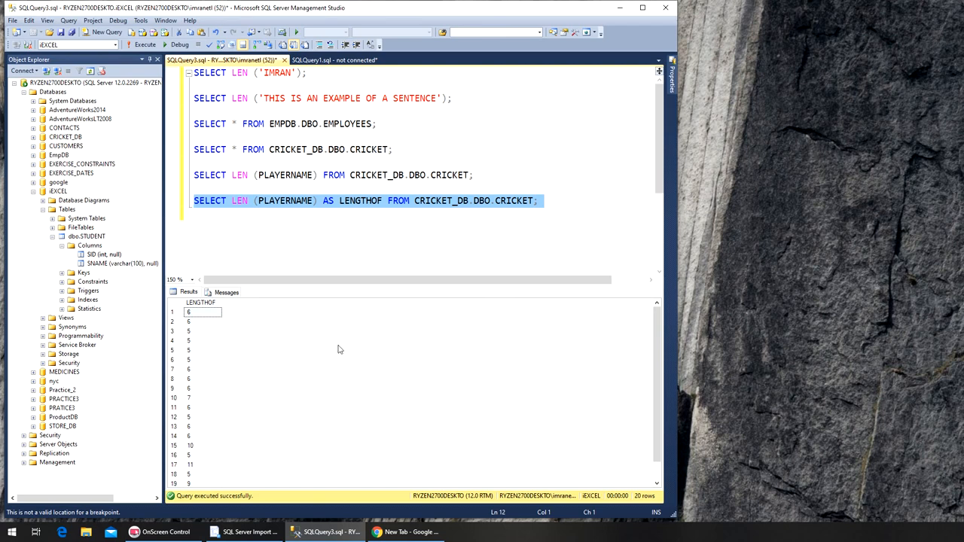
{"action": "mouse_move", "coordinate": [345, 323]}
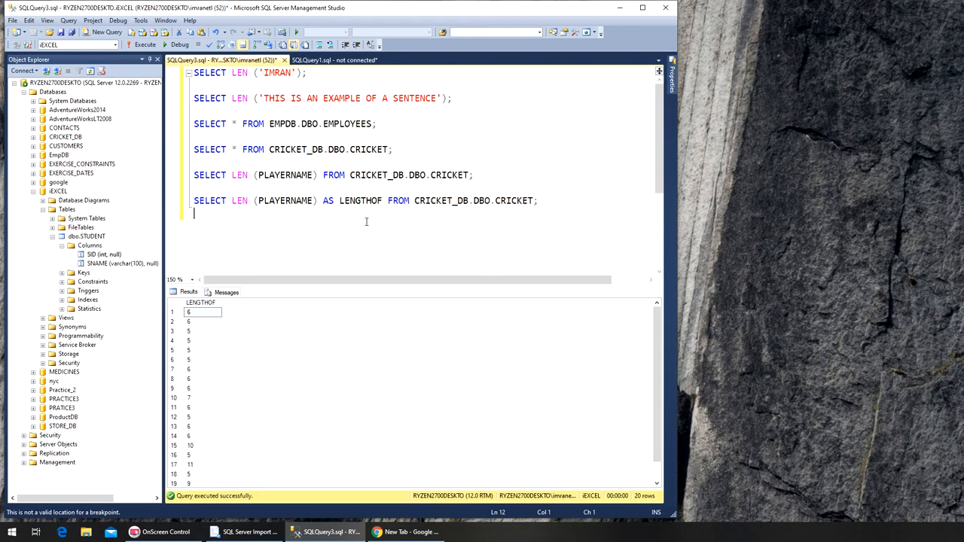
{"action": "mouse_move", "coordinate": [313, 225]}
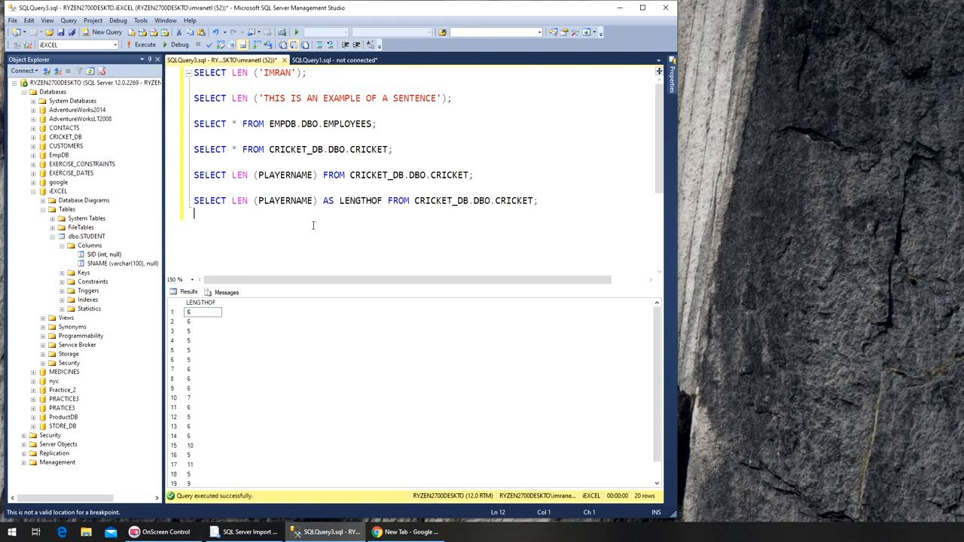